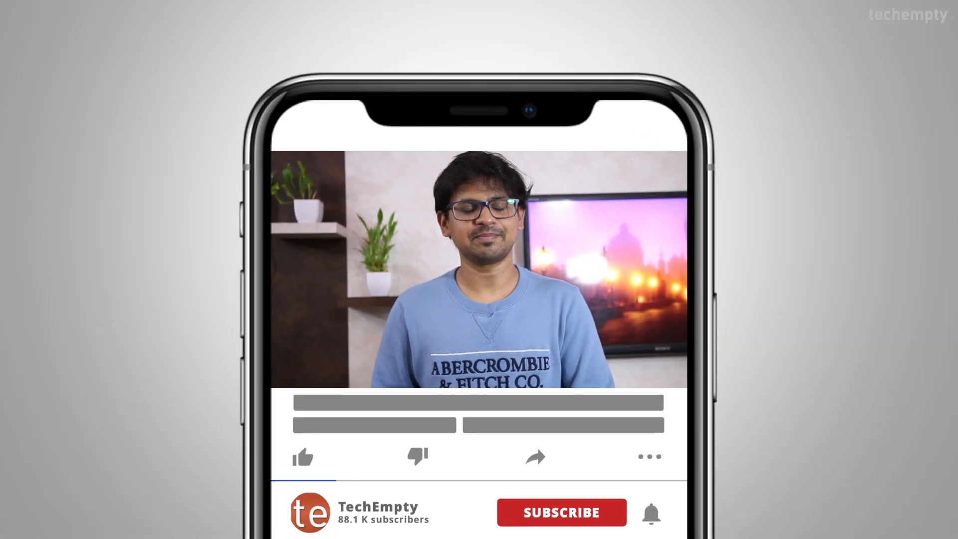
- Open Windows Settings through the gear icon in the Start menu
left_click(561, 512)
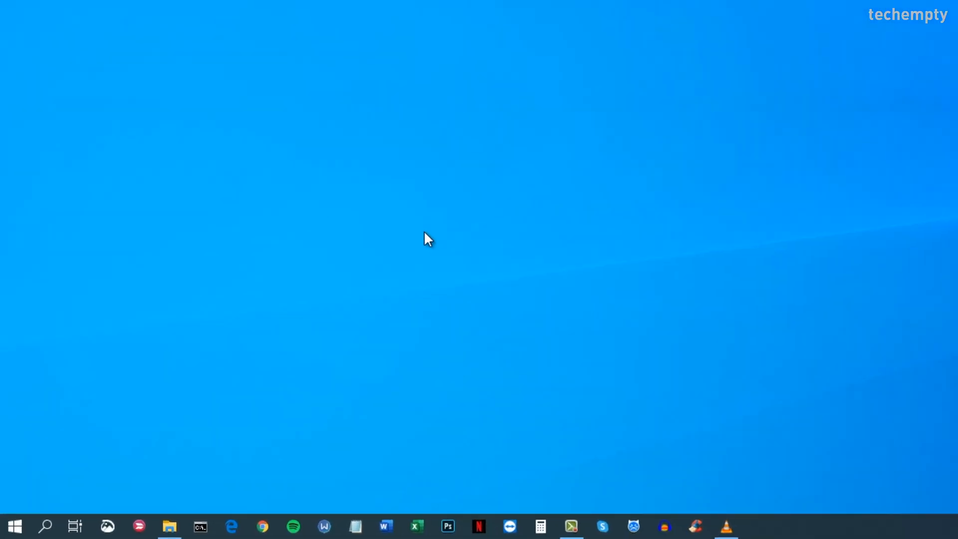
left_click(13, 525)
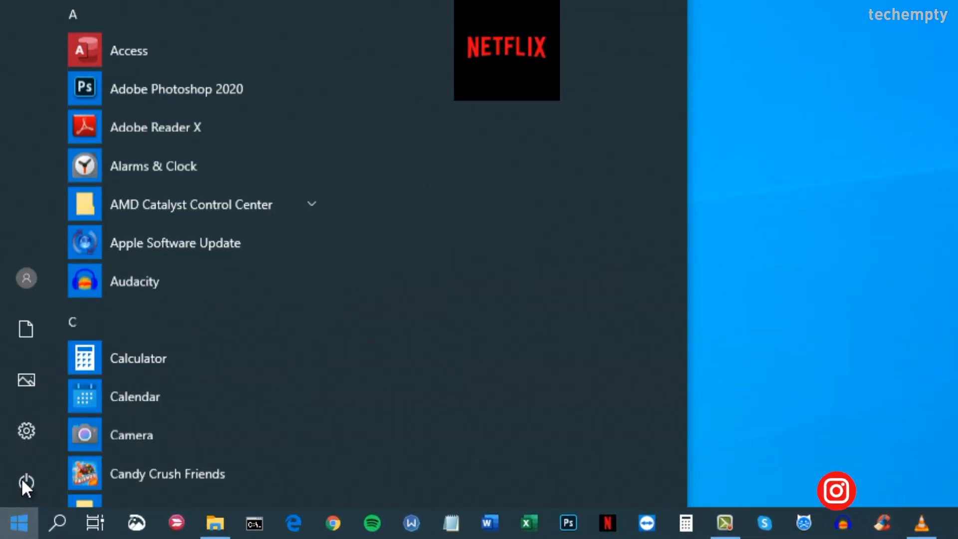
left_click(25, 431)
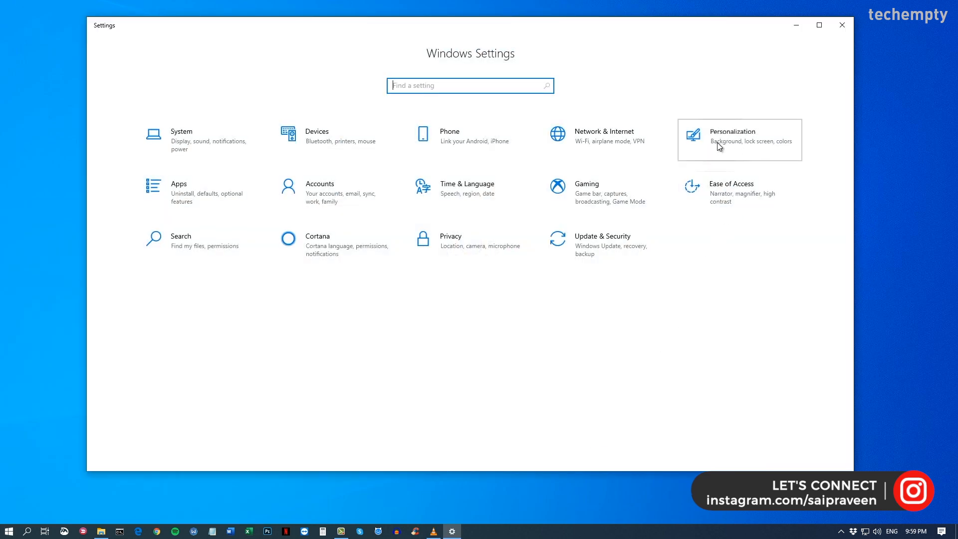
- Open Personalization and switch to its Themes page
left_click(731, 136)
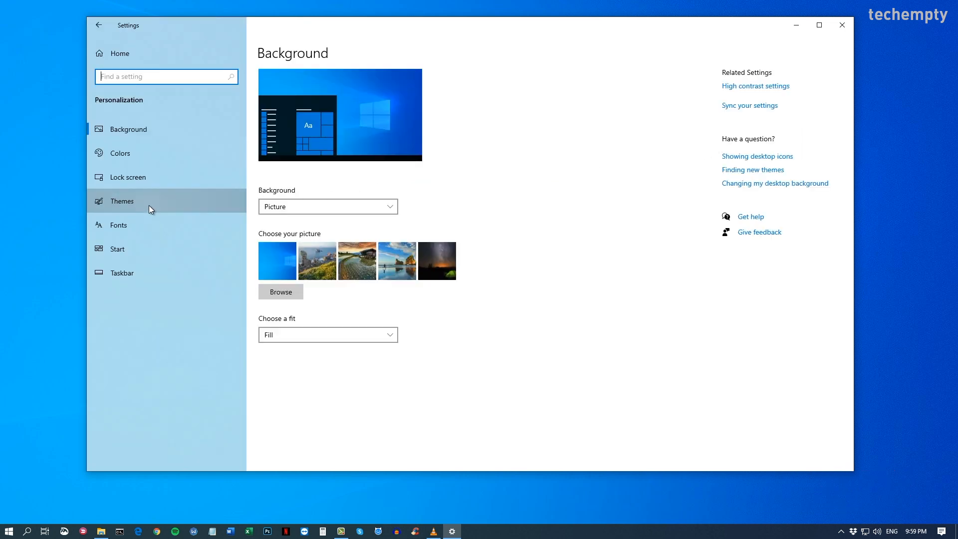
left_click(122, 200)
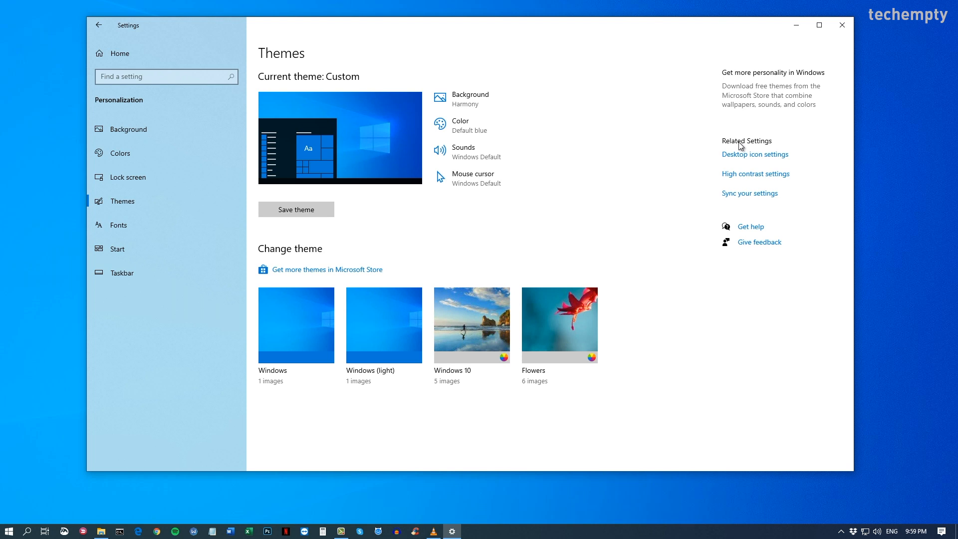
mouse_move(778, 160)
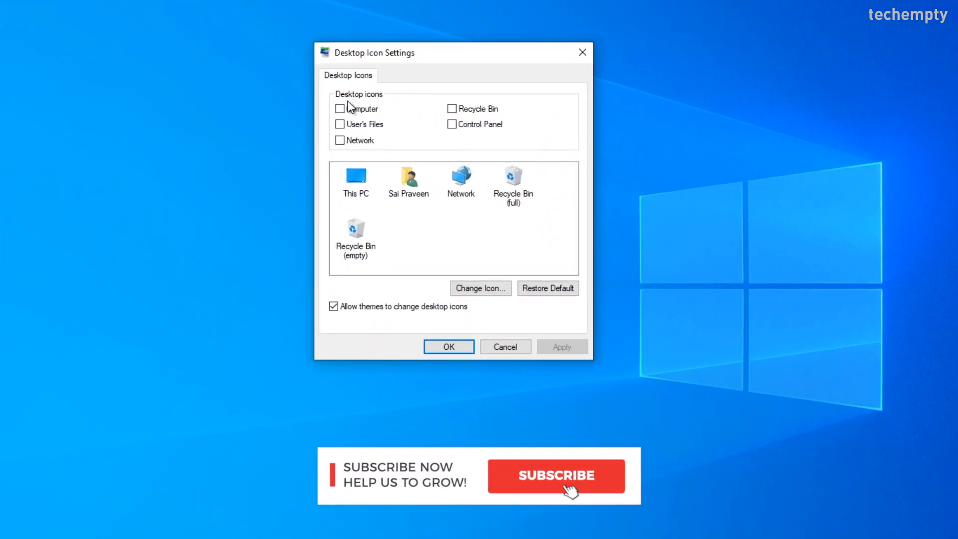
- Check Computer, Recycle Bin and Control Panel, then select This PC in the preview list
left_click(339, 108)
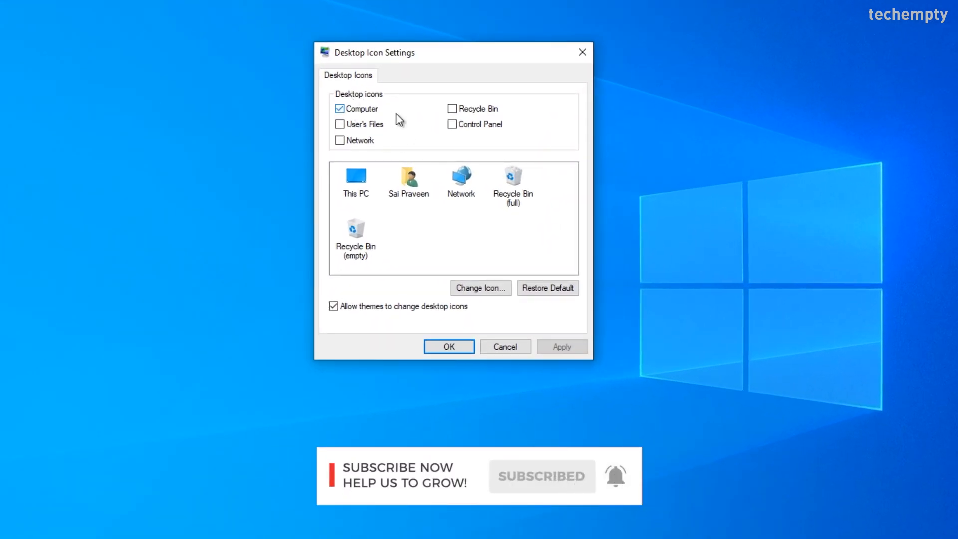
left_click(452, 108)
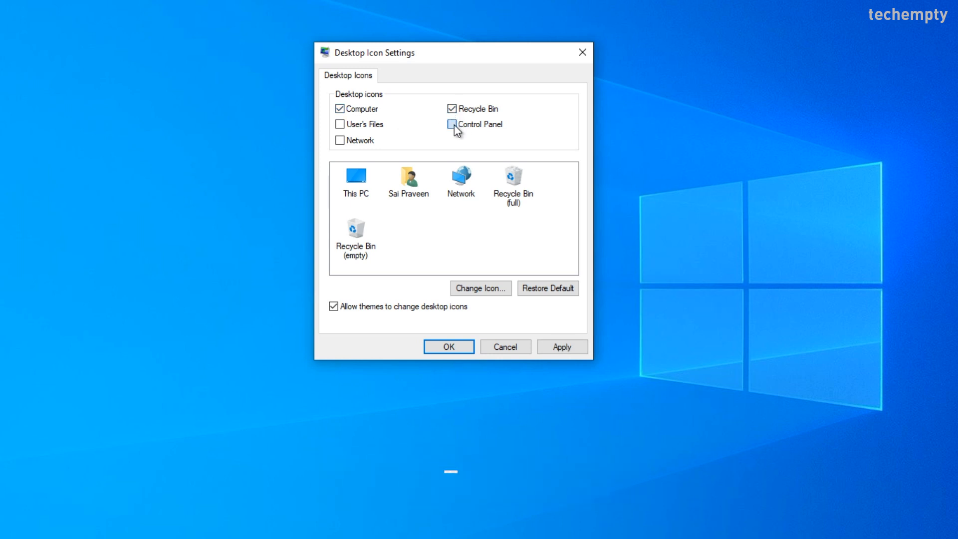
left_click(452, 124)
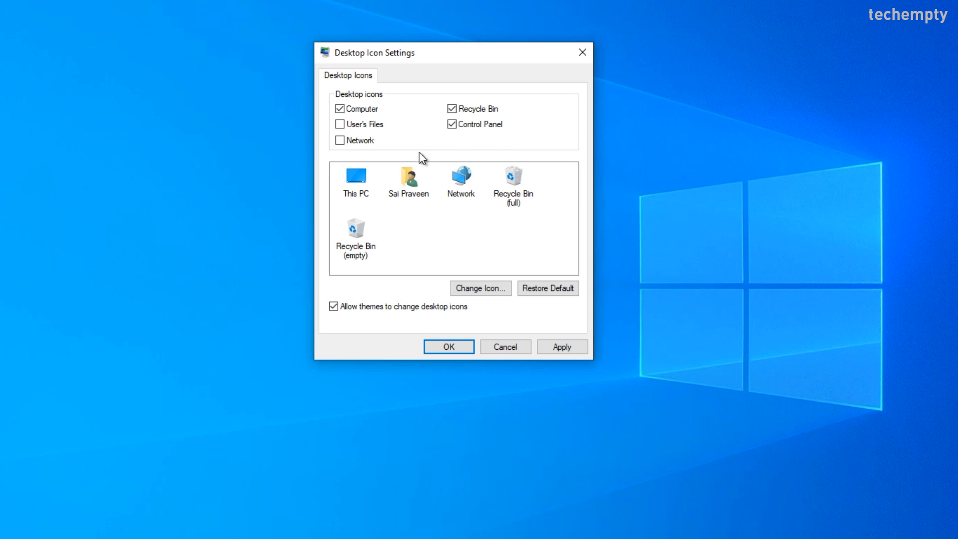
mouse_move(517, 197)
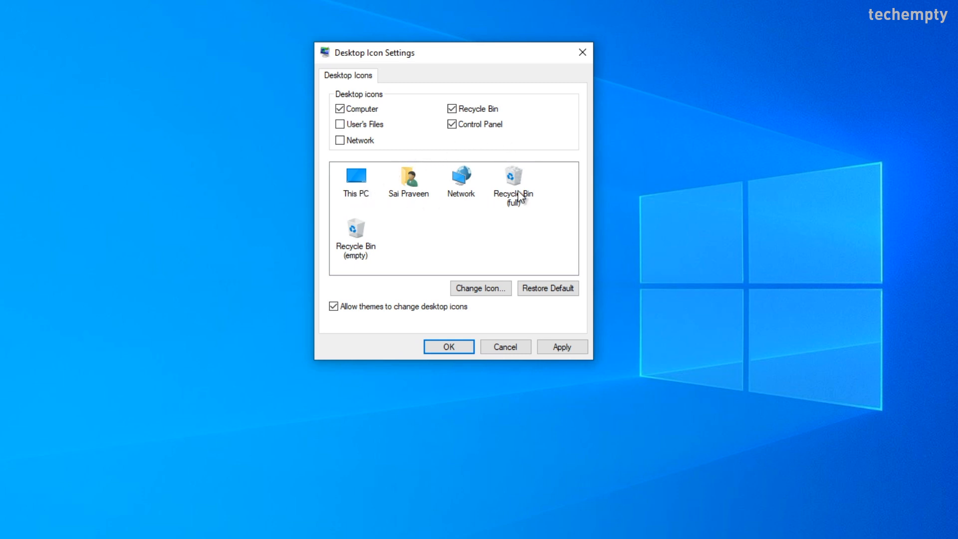
left_click(355, 179)
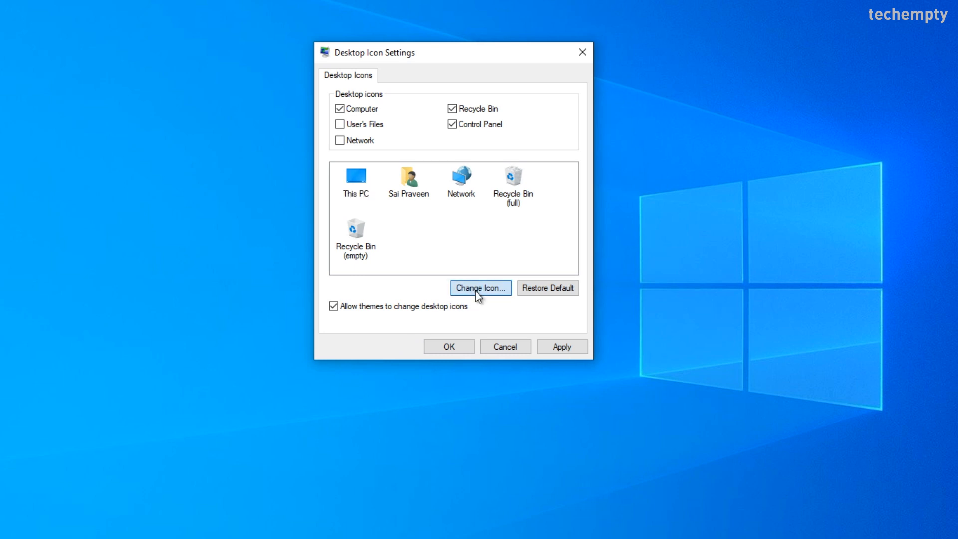
- Change This PC's icon to the green check-mark shield from imageres.dll
left_click(480, 288)
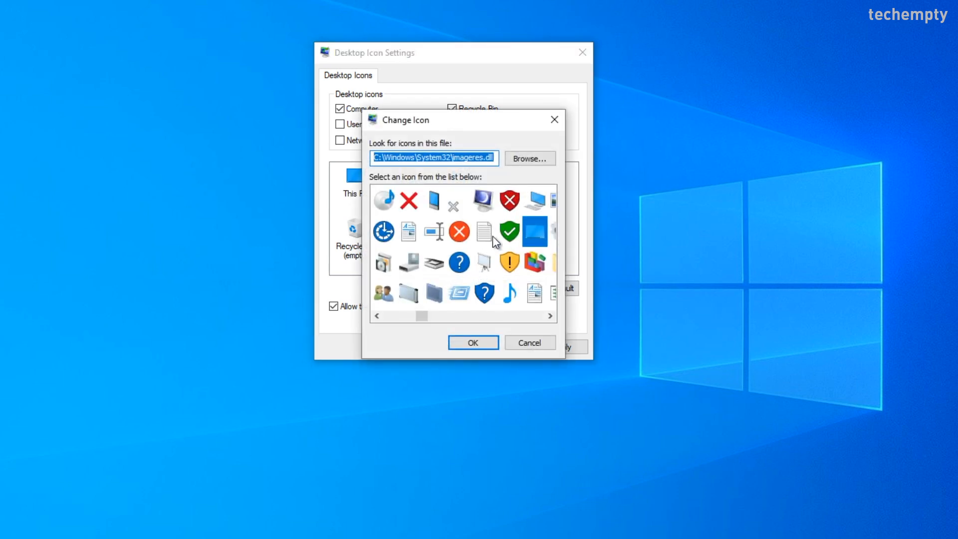
left_click(509, 231)
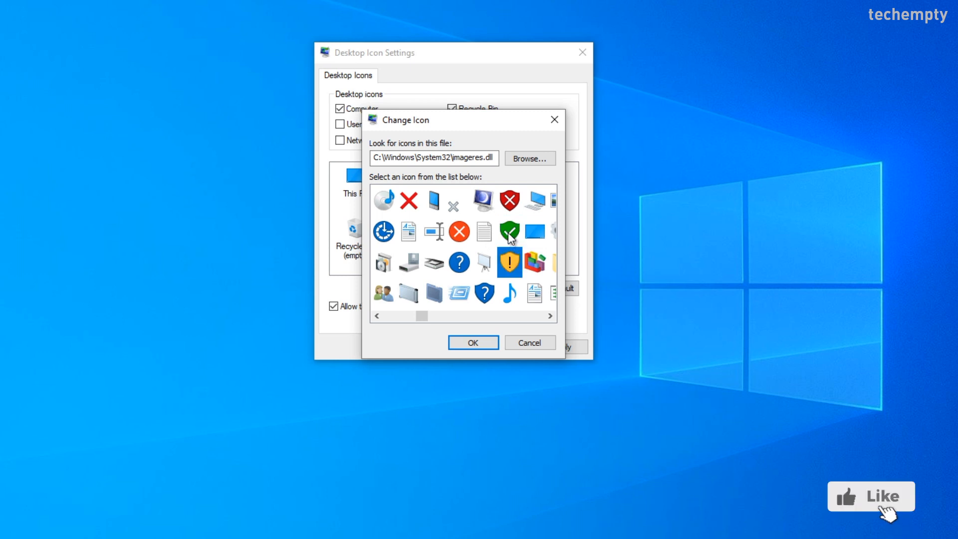
left_click(509, 232)
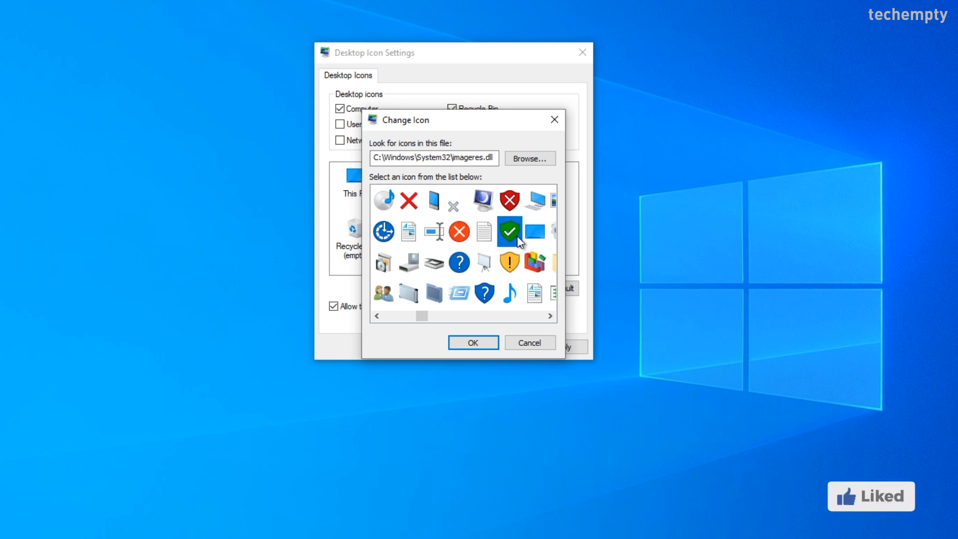
left_click(472, 342)
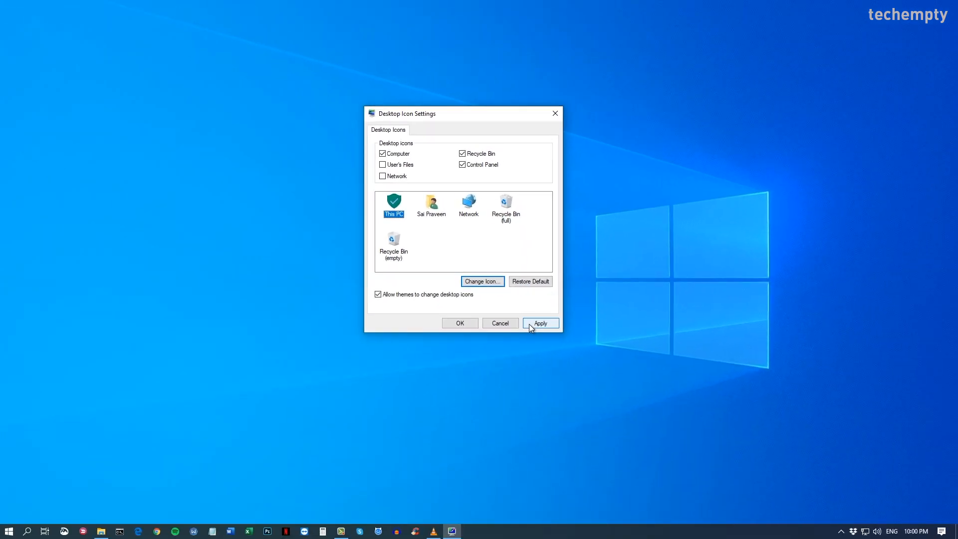
- Apply the new desktop icon settings to show This PC, Recycle Bin and Control Panel
left_click(539, 323)
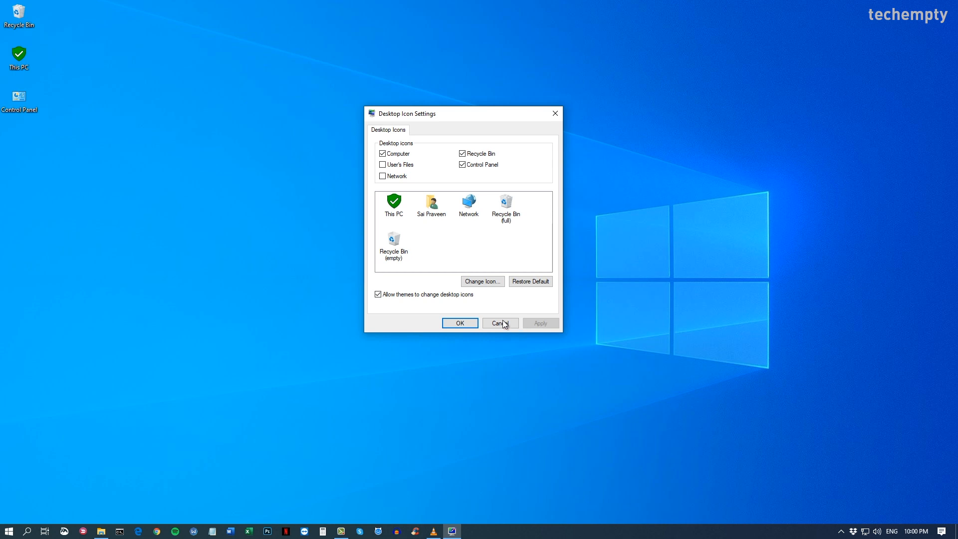
mouse_move(473, 321)
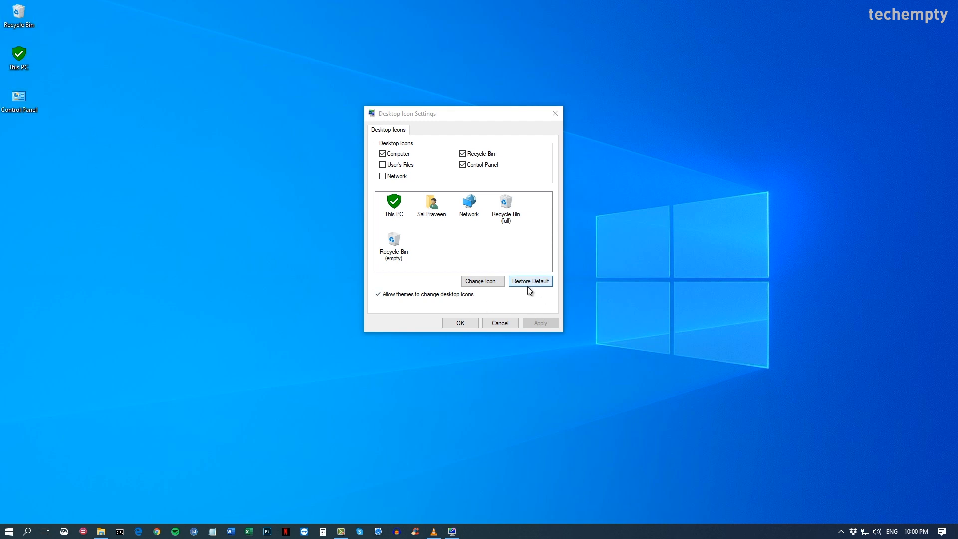
mouse_move(470, 323)
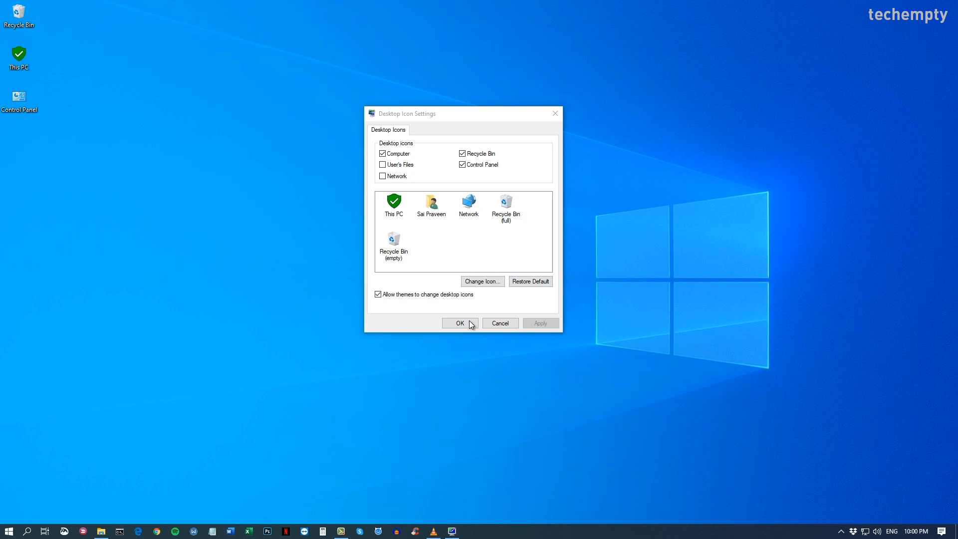